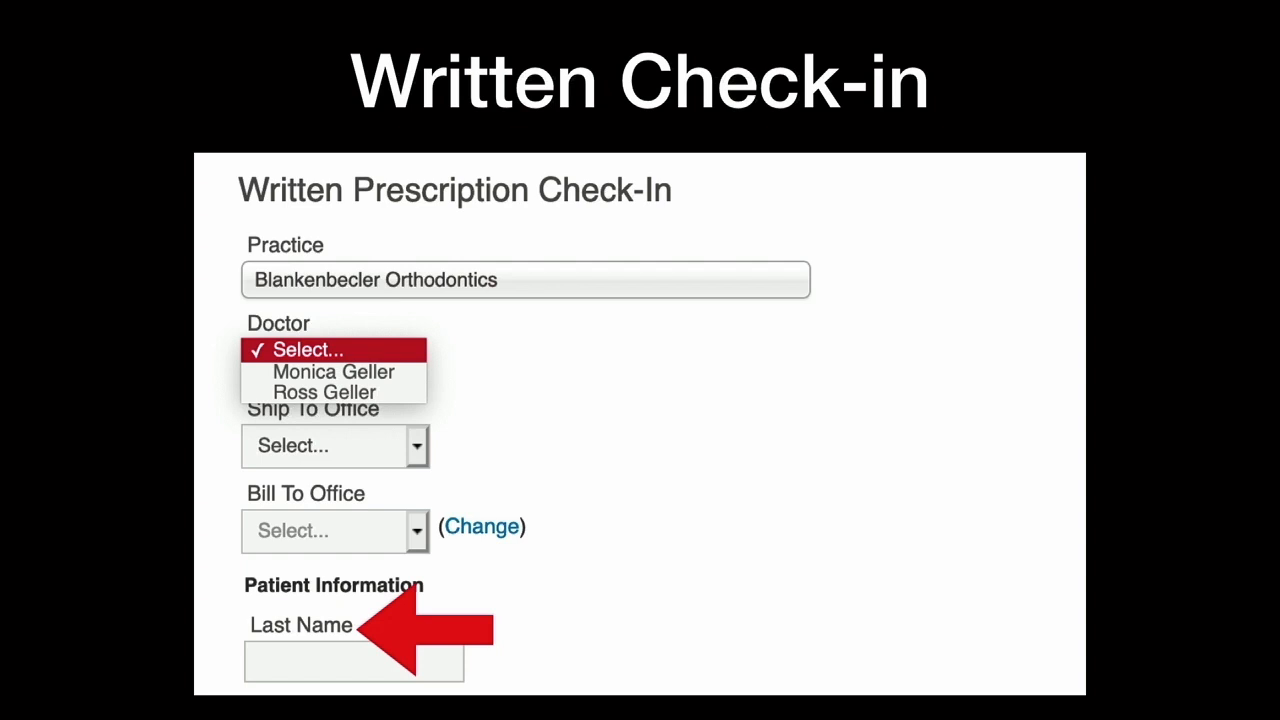
- Scroll to the bottom of the check-in form and submit it with Check-In and View Rx
scroll(down, 3)
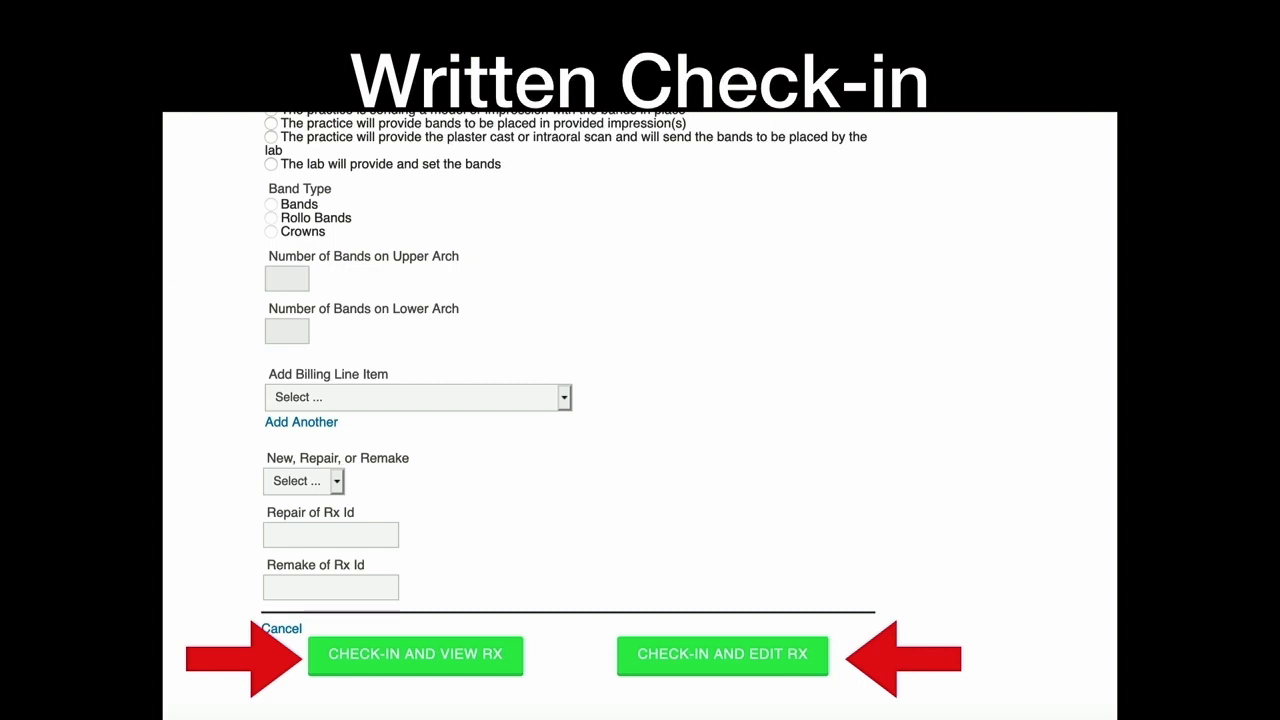
click(415, 654)
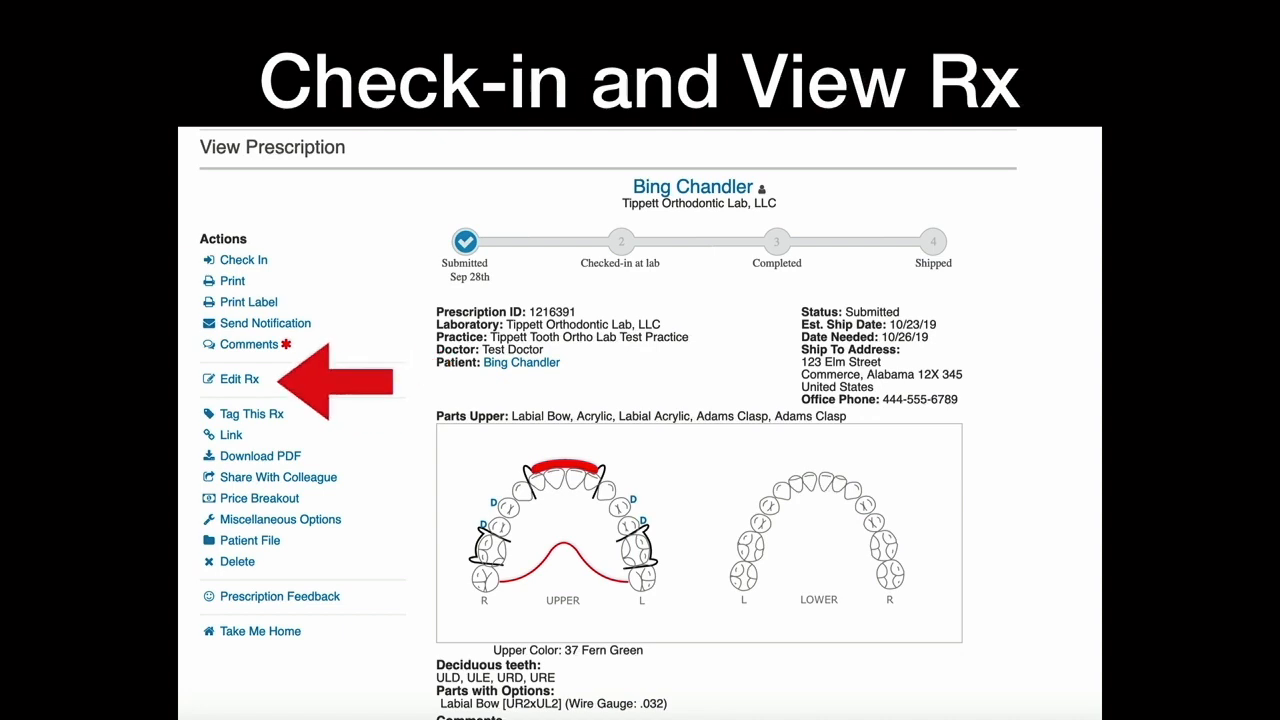
- Open prescription 1216391 in the editor from its View Prescription page
click(238, 379)
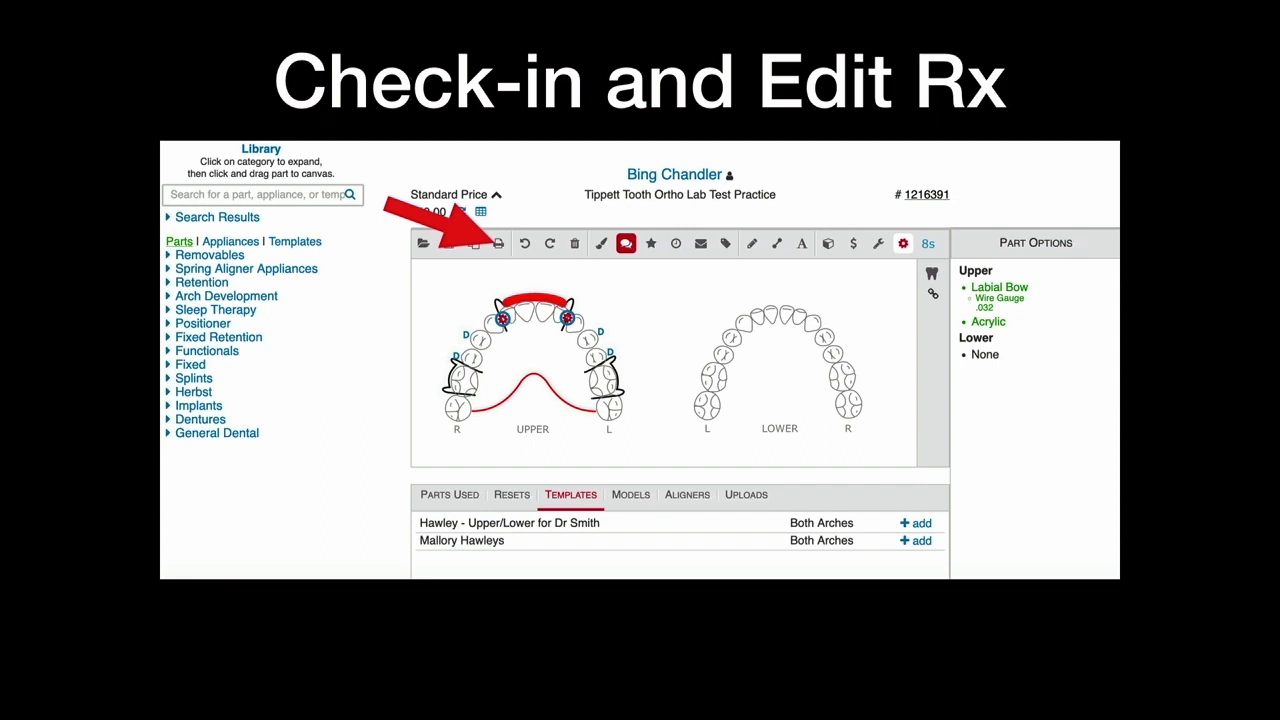
click(498, 243)
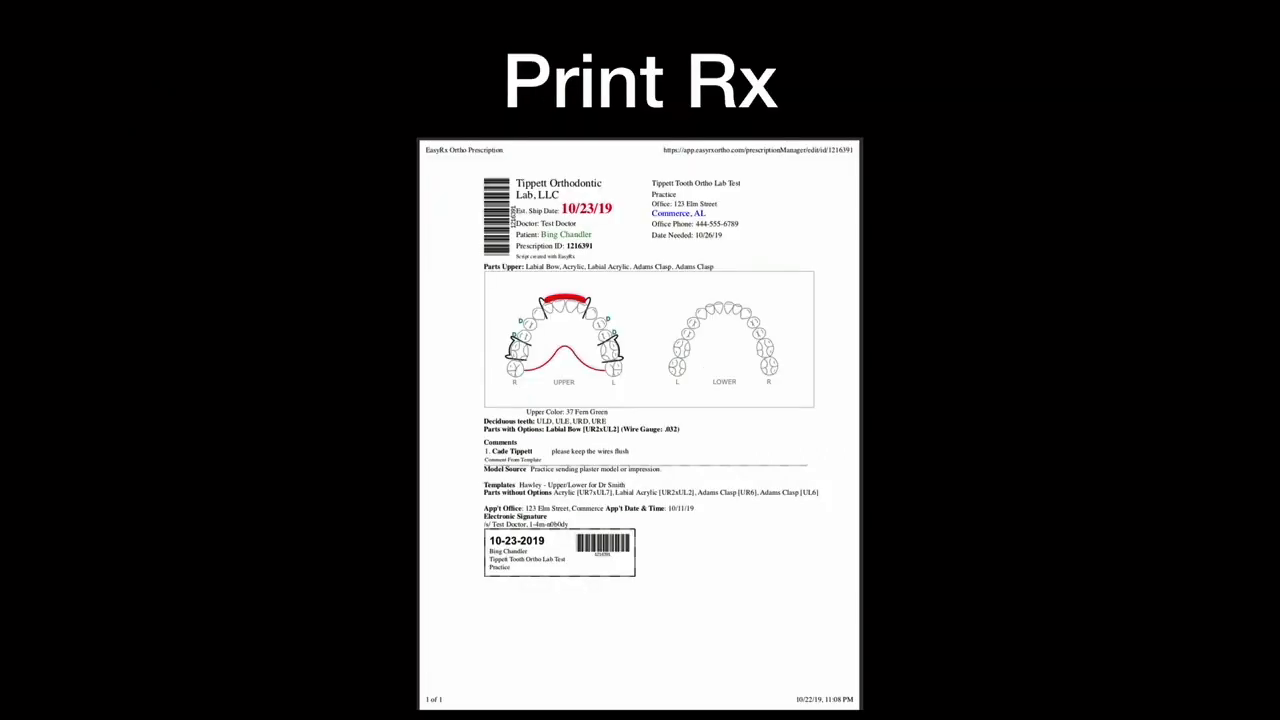